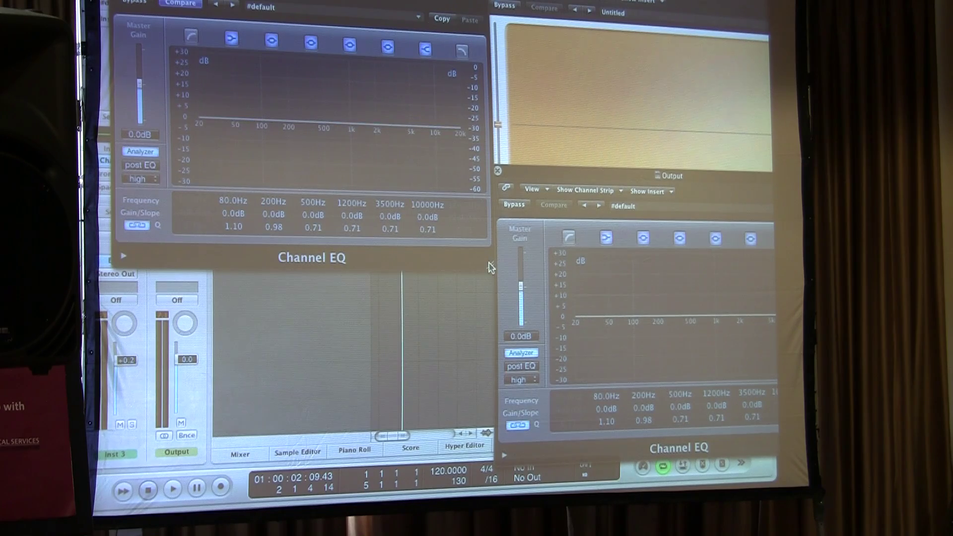
- Start playback so both Channel EQ analyzers display the live frequency spectrum
{"action": "left_click", "coordinate": [173, 502]}
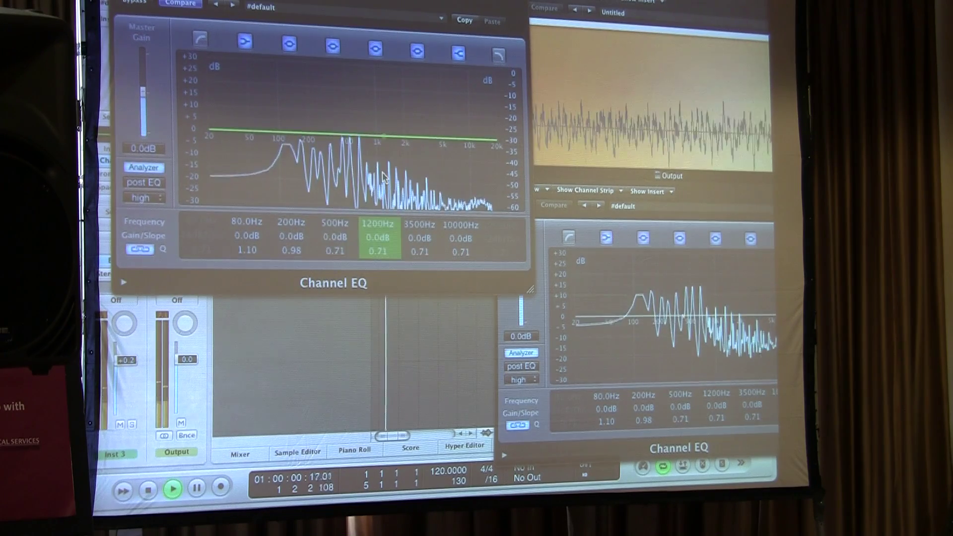